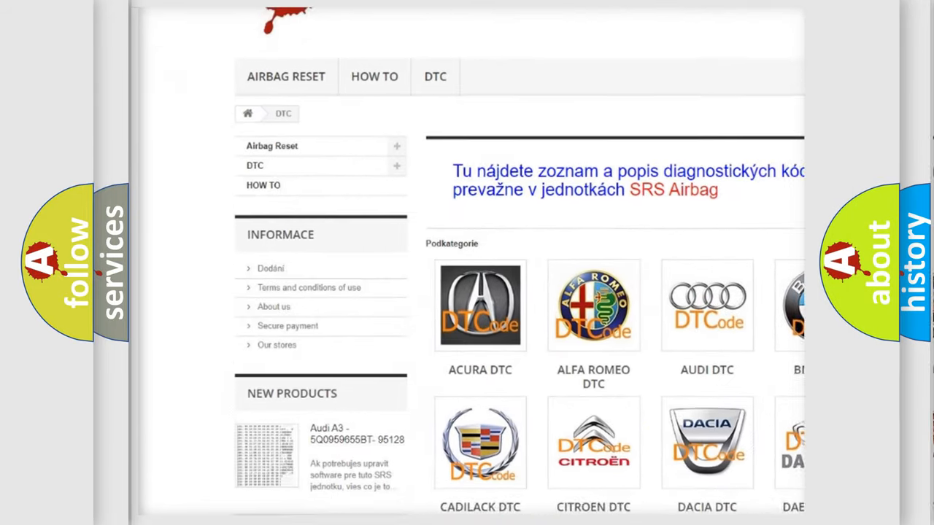
pyautogui.scroll(-3)
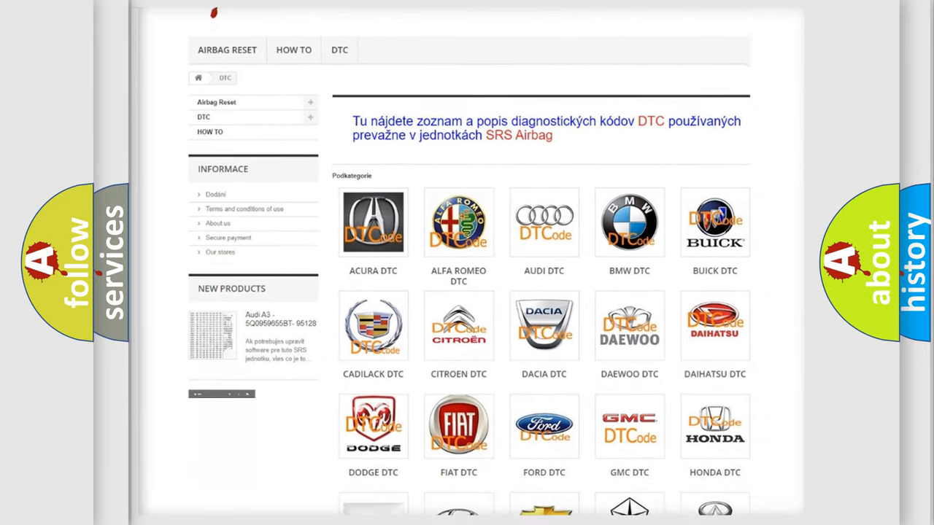
pyautogui.scroll(-3)
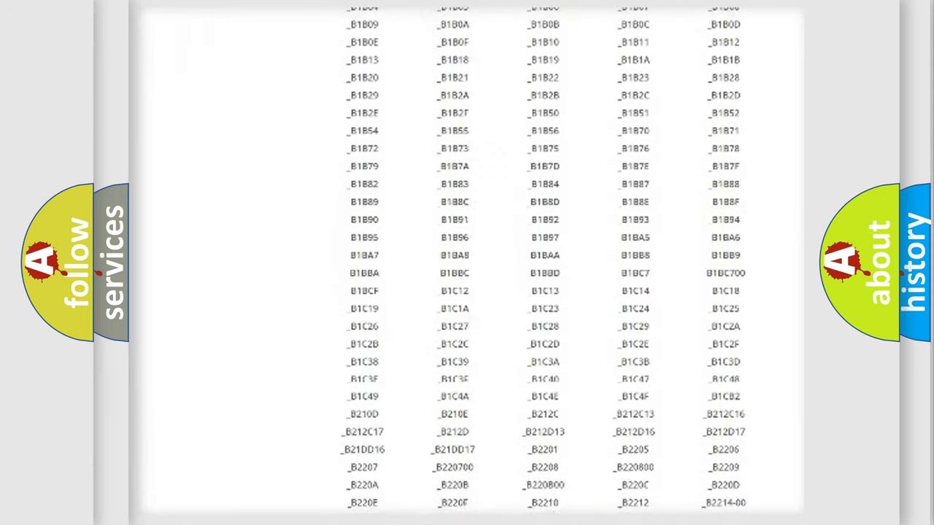
pyautogui.scroll(-3)
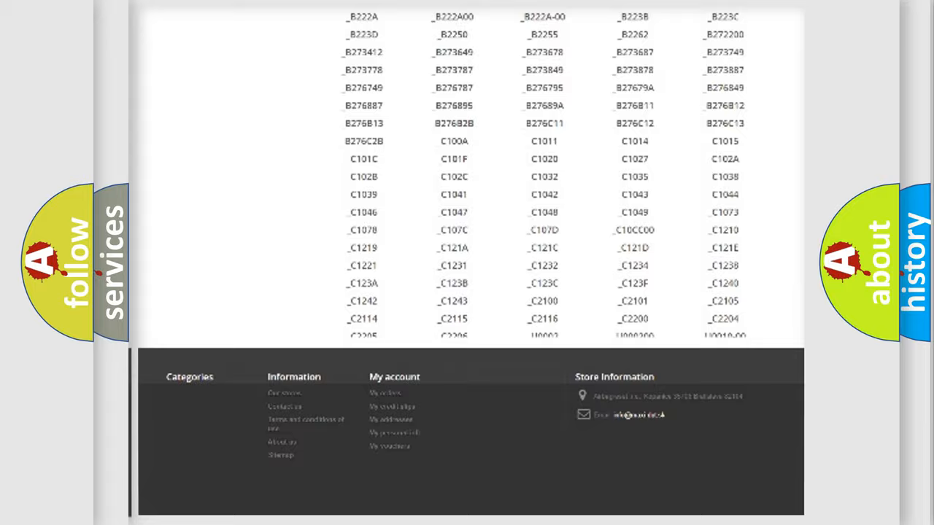